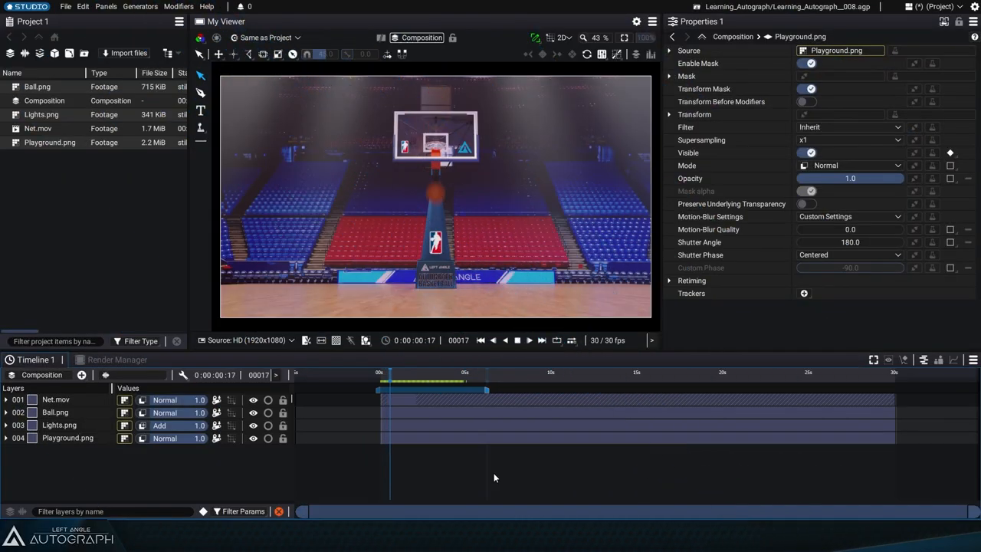
Scrub to frame 59 where the ball lands and select the Playground.png layer
drag(389, 380, 436, 380)
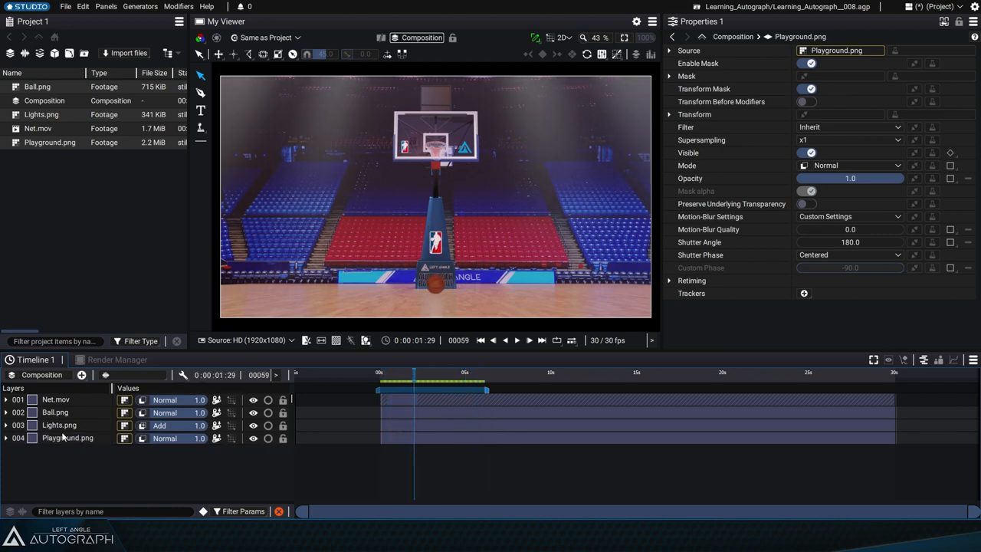
click(68, 438)
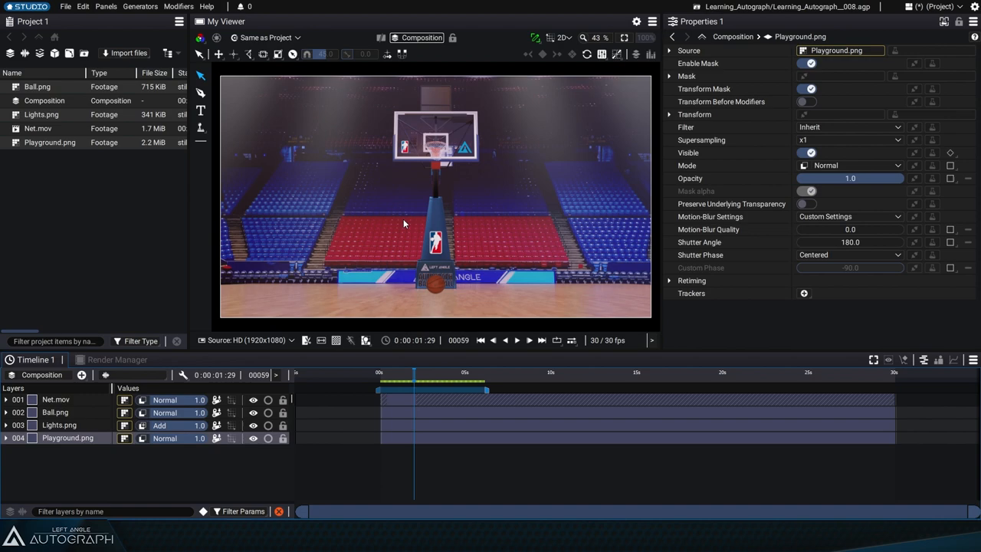
mouse_move(506, 245)
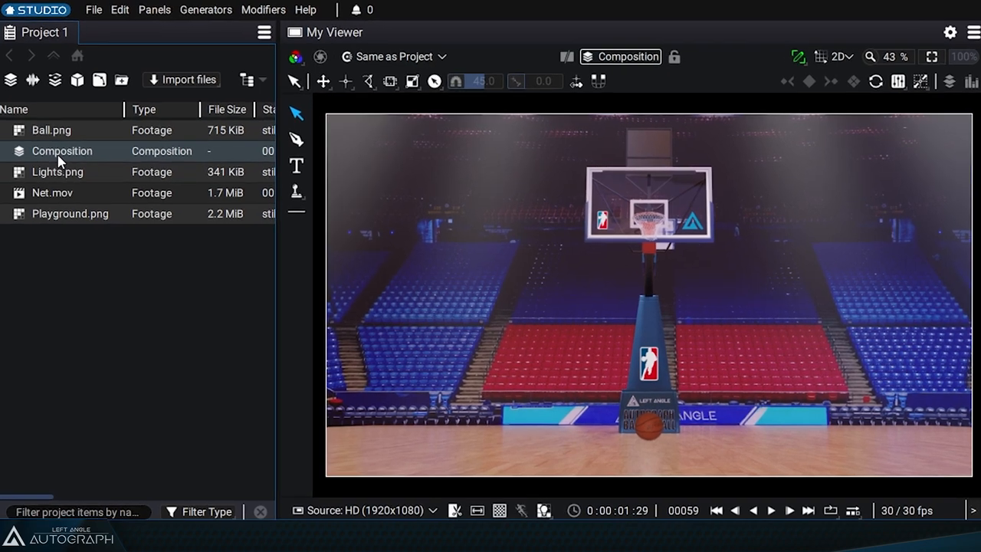
mouse_move(70, 213)
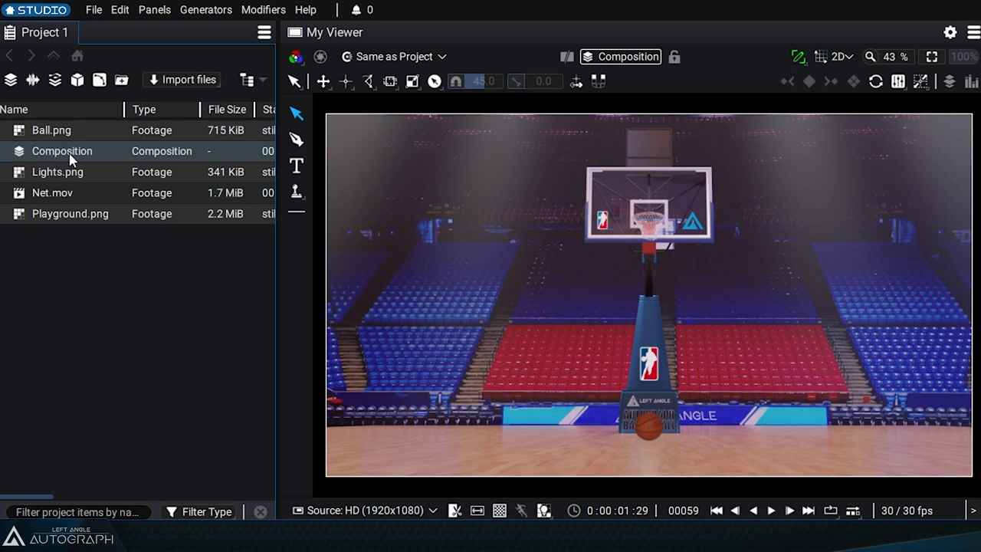
Rename the arena composition via its context menu, entering 'Anim'
right_click(69, 150)
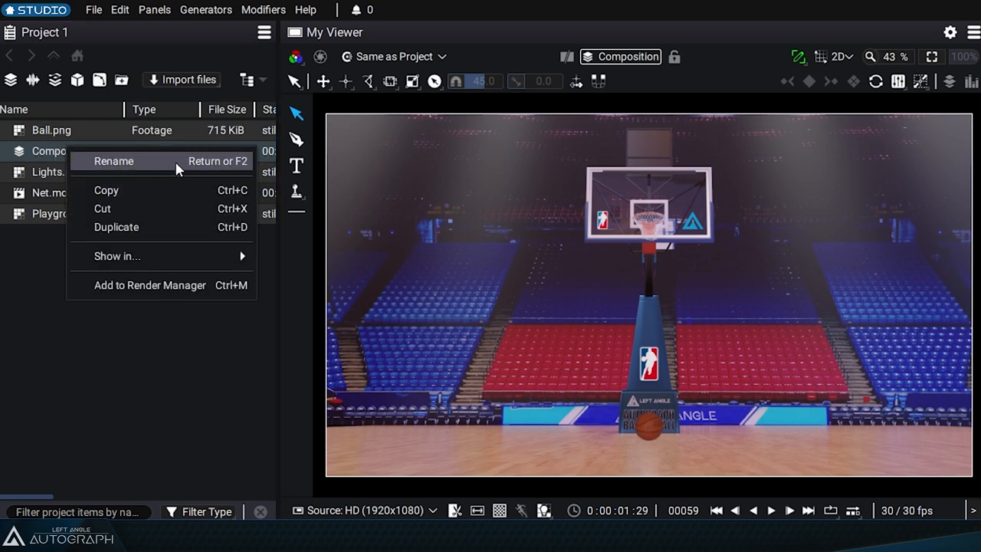
click(113, 161)
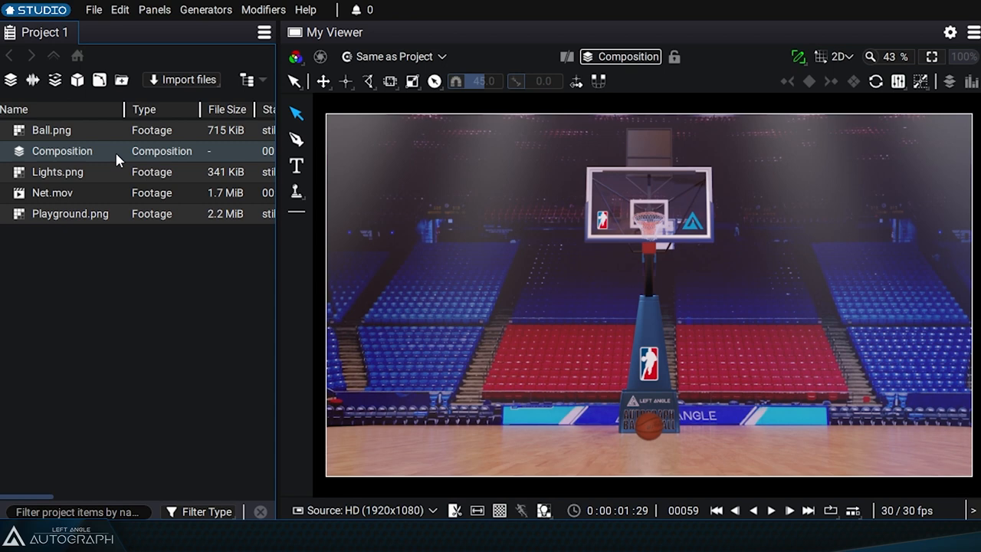
mouse_move(196, 194)
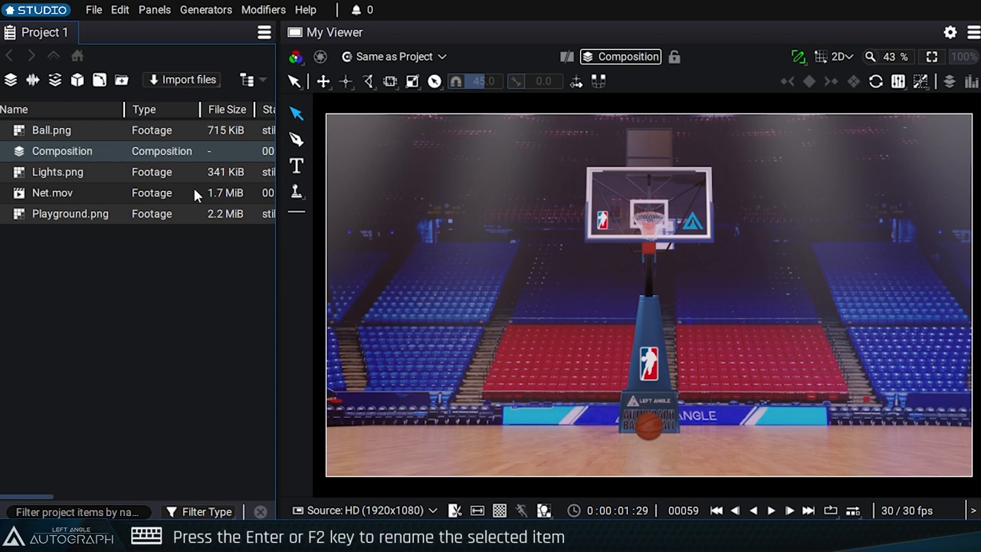
text(Animation)
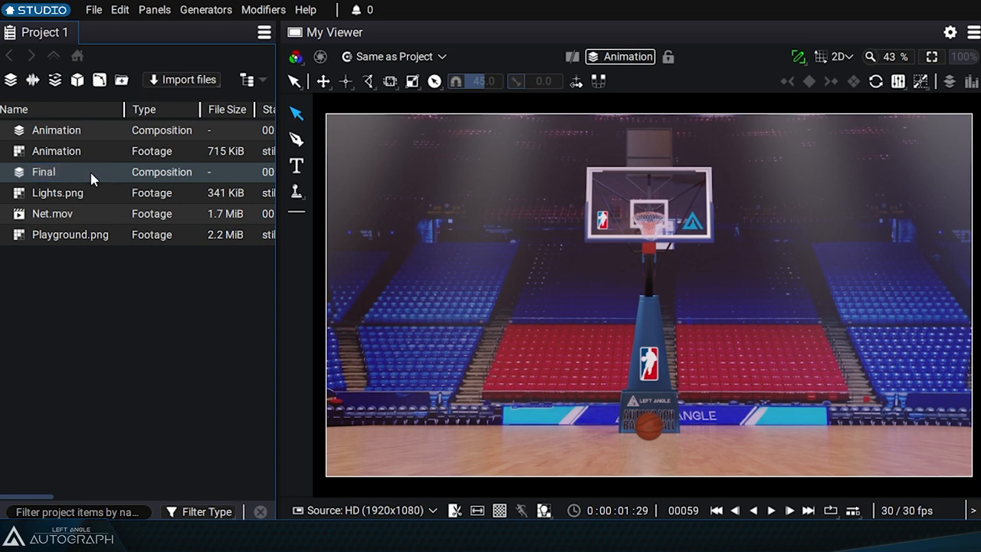
mouse_move(71, 172)
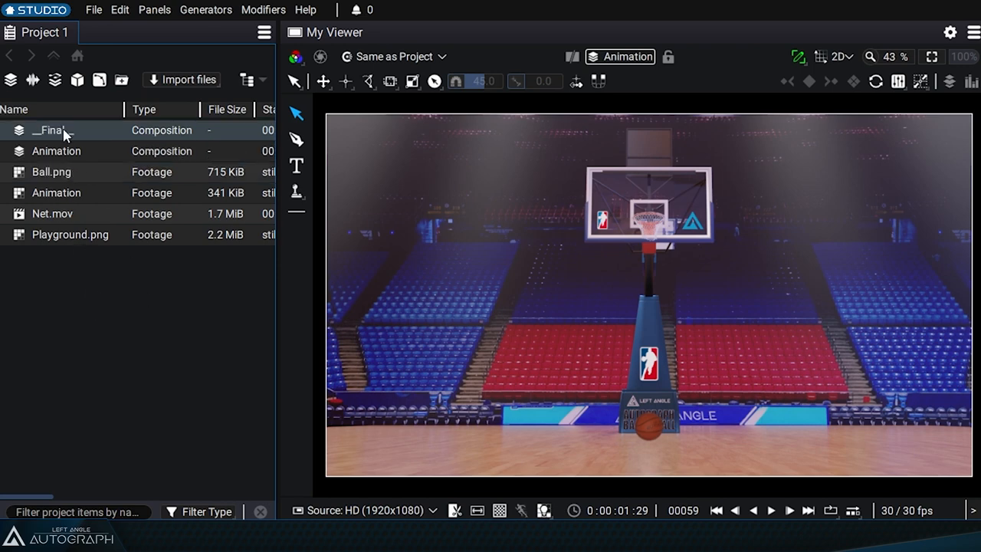
Enter the __Final__ composition and select its nested Animation layer
double_click(52, 128)
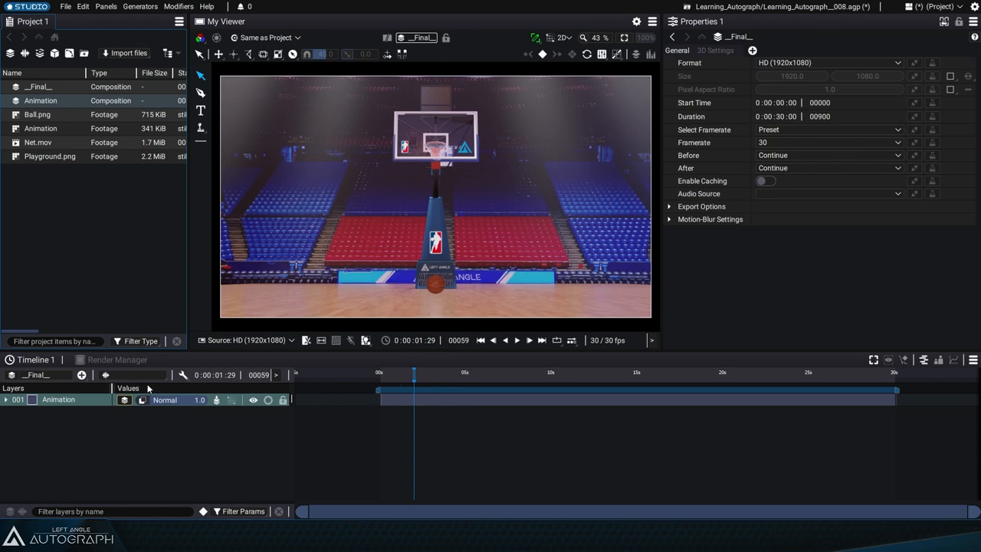
mouse_move(457, 373)
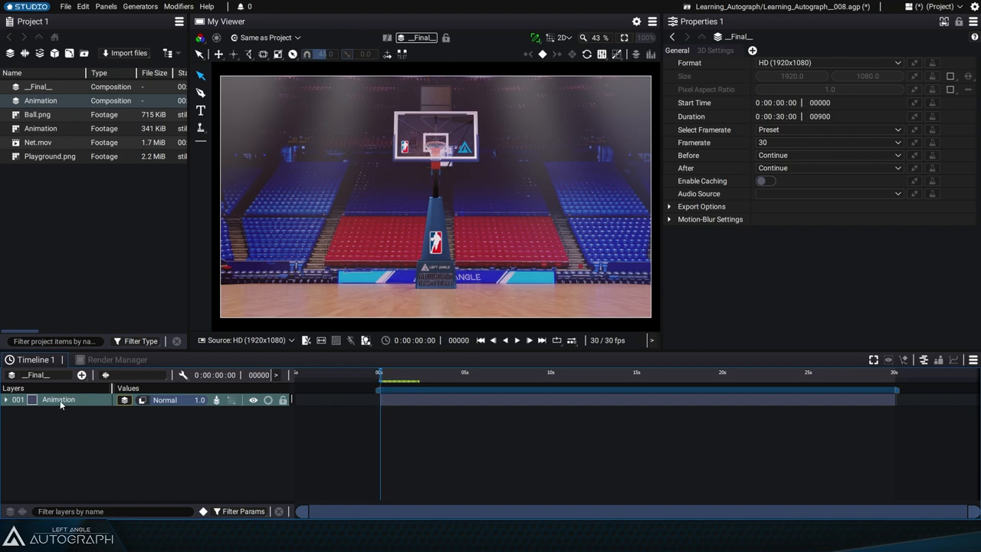
click(6, 399)
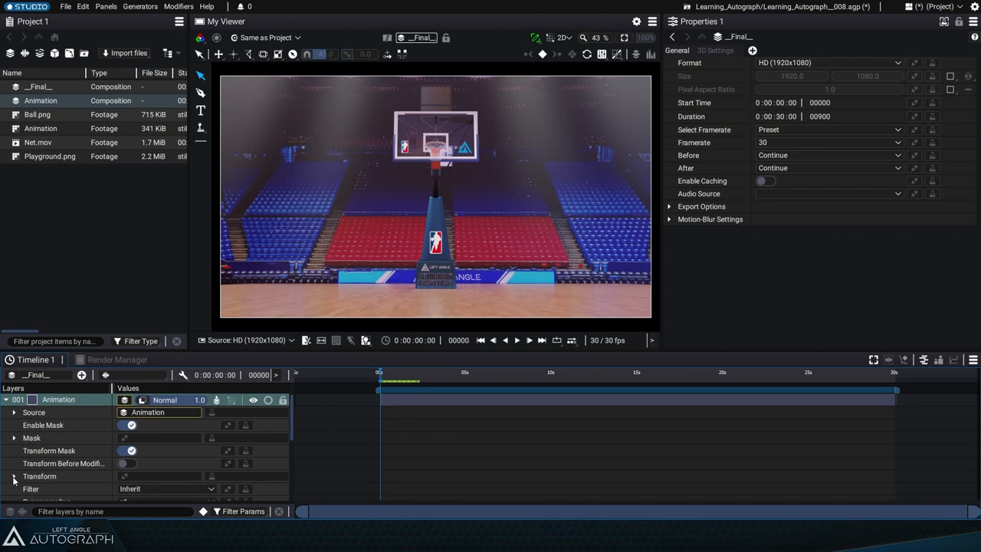
Keyframe the Animation layer's Scale from 1.0 to about 1.14 and preview the push-in
click(244, 512)
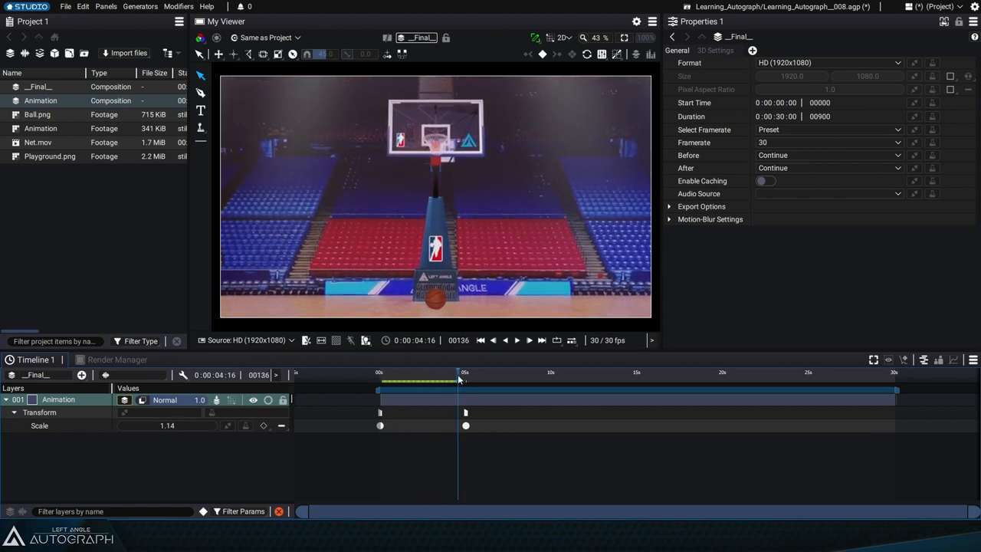
drag(458, 381, 435, 382)
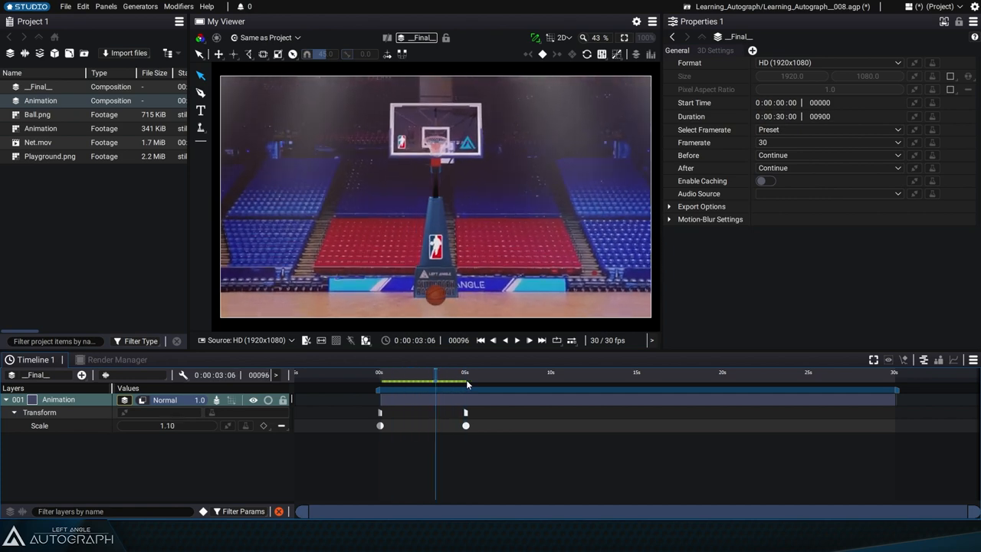
Set the composition duration to 0:00:05:00 and return to frame 0
click(466, 372)
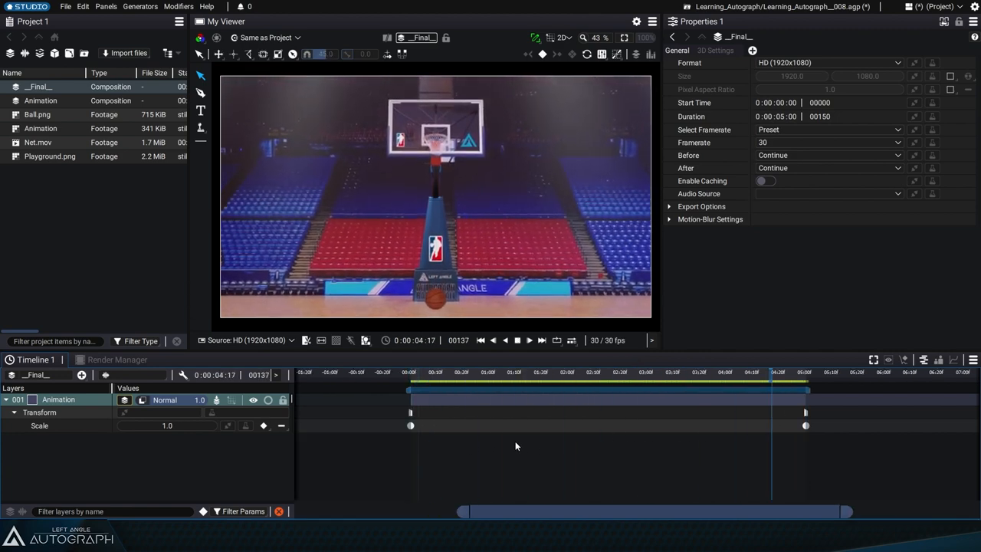
click(583, 384)
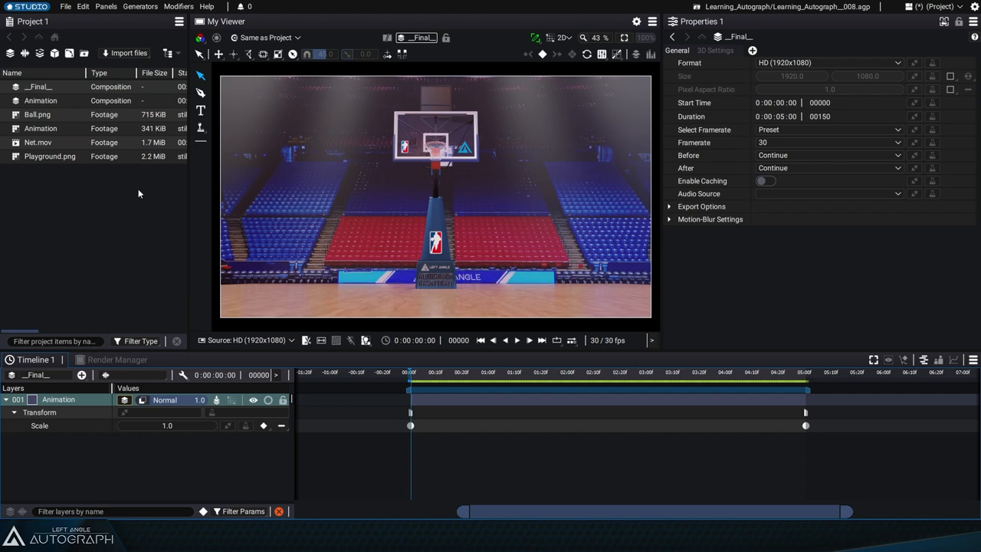
mouse_move(147, 243)
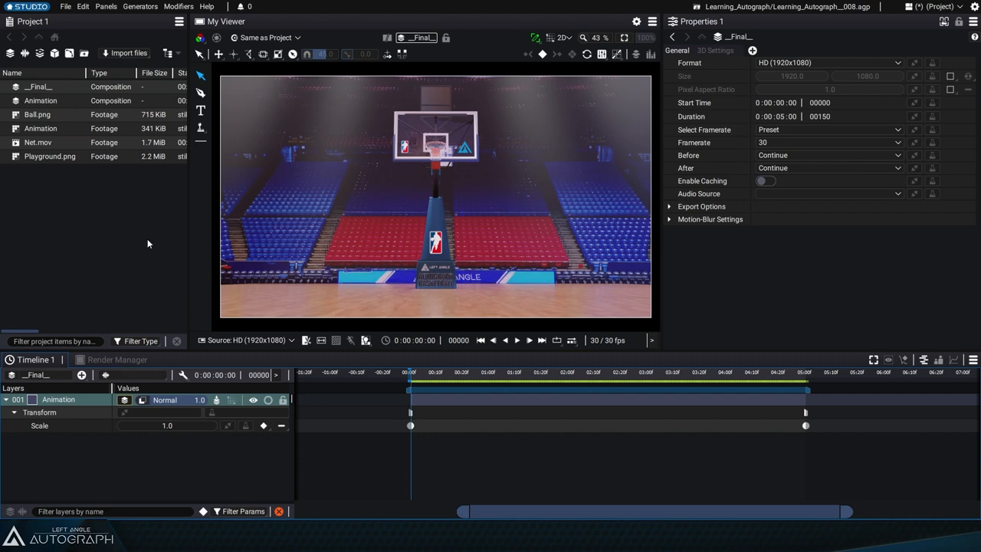
Enter the Animation composition and select its net, ball, lights and playground layers
double_click(39, 101)
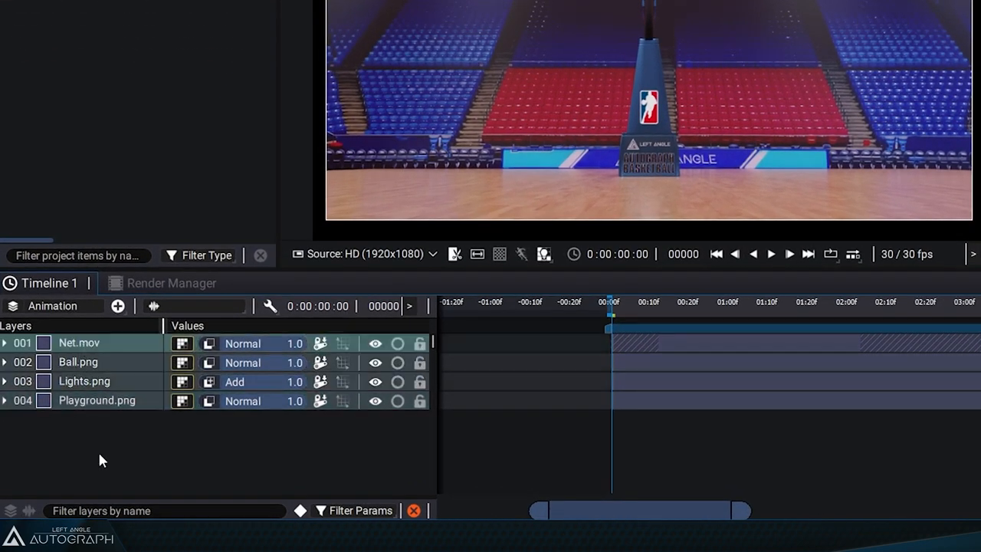
mouse_move(269, 306)
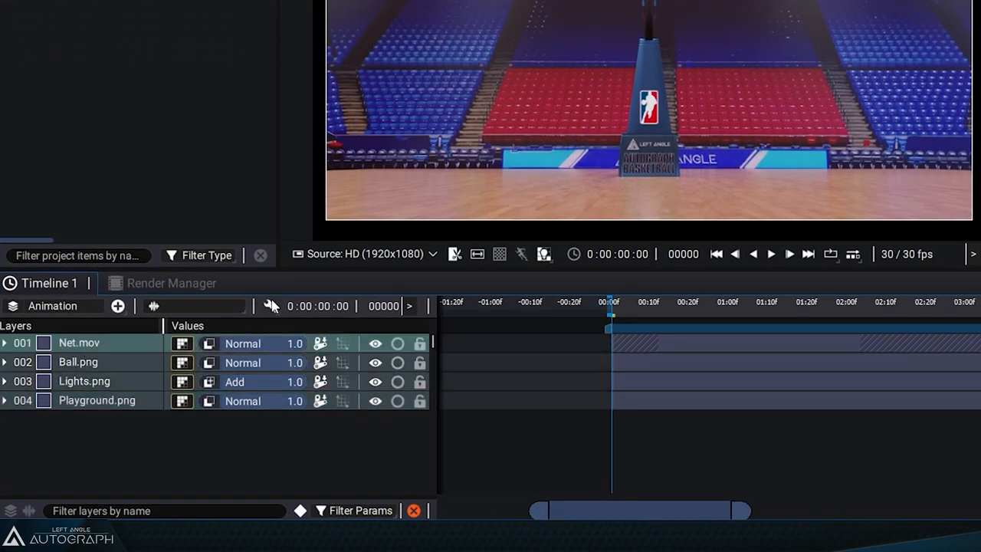
click(269, 306)
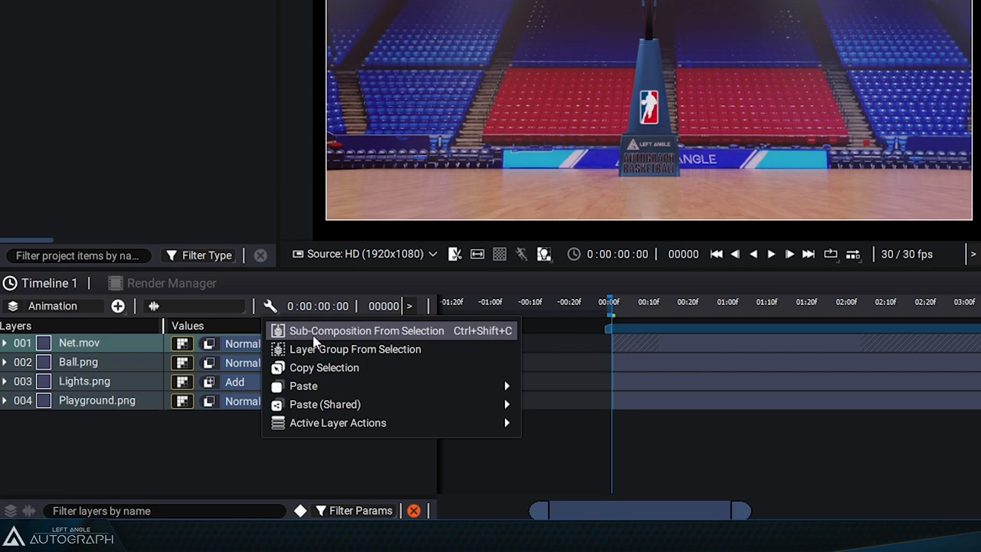
mouse_move(422, 337)
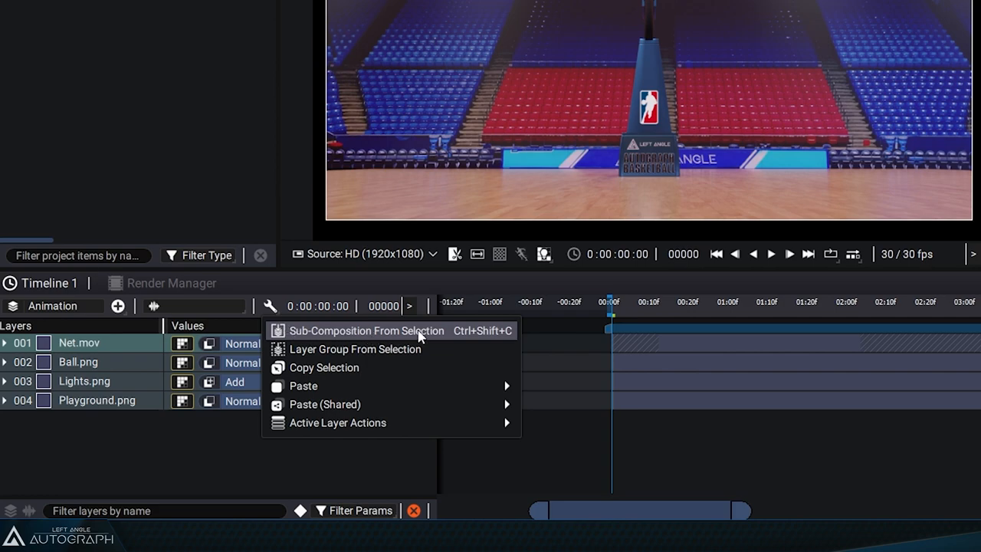